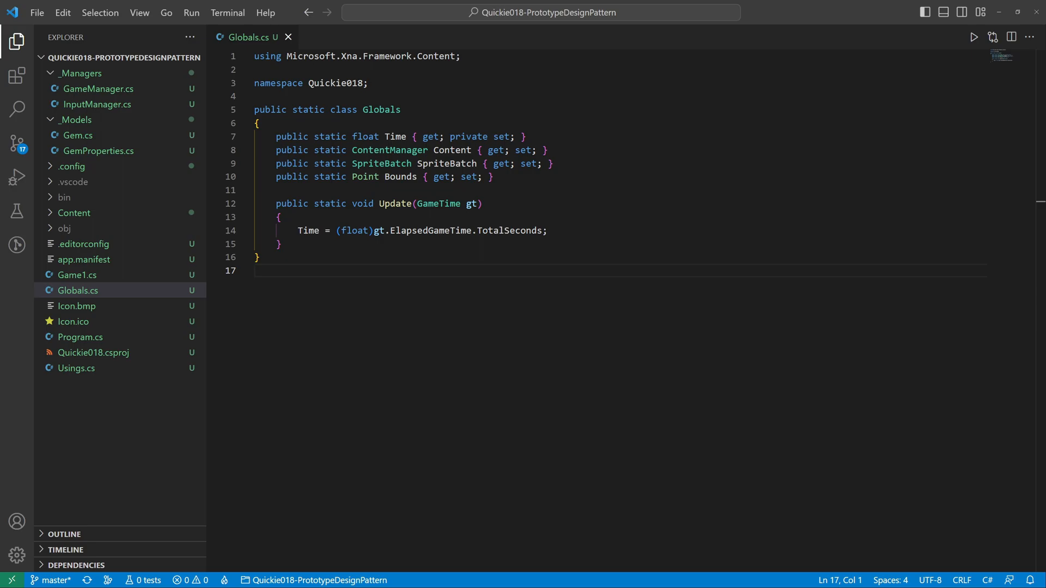
# - Review InputManager.cs, GemProperties.cs and Gem.cs, then add _Models/IPrototype.cs declaring IPrototype Clone()
pyautogui.click(98, 105)
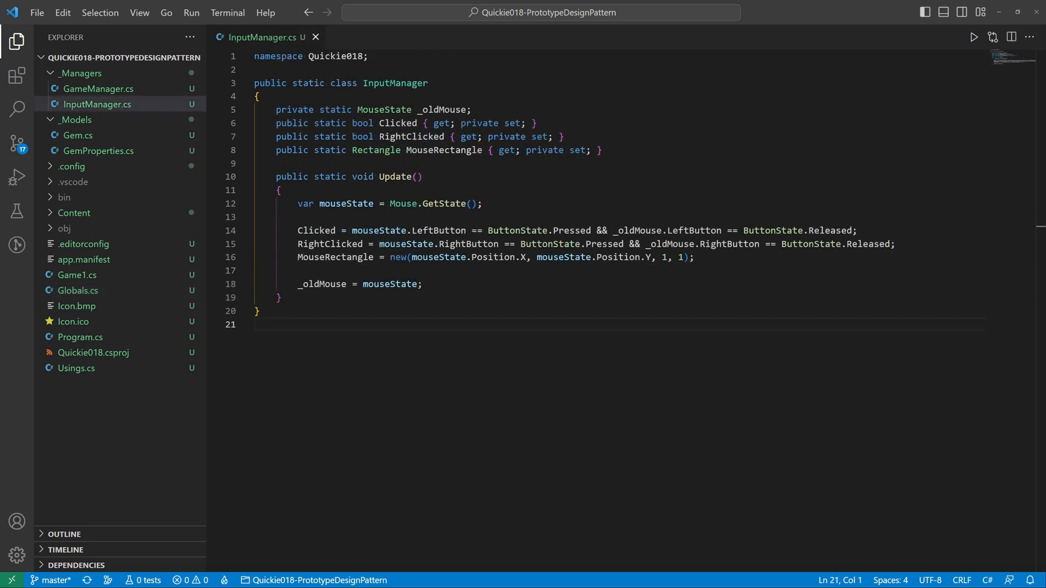
pyautogui.click(97, 151)
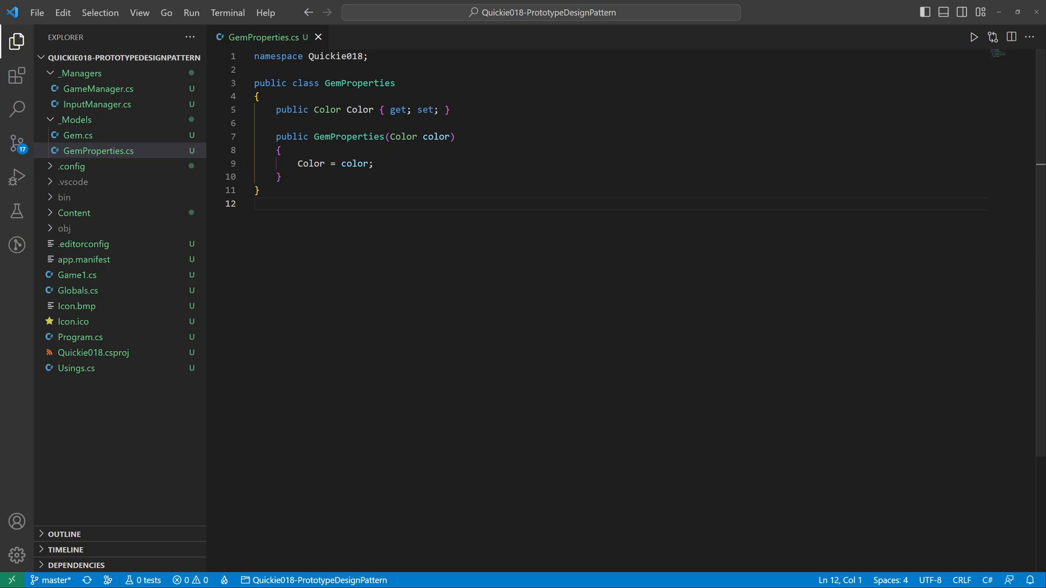
pyautogui.click(79, 135)
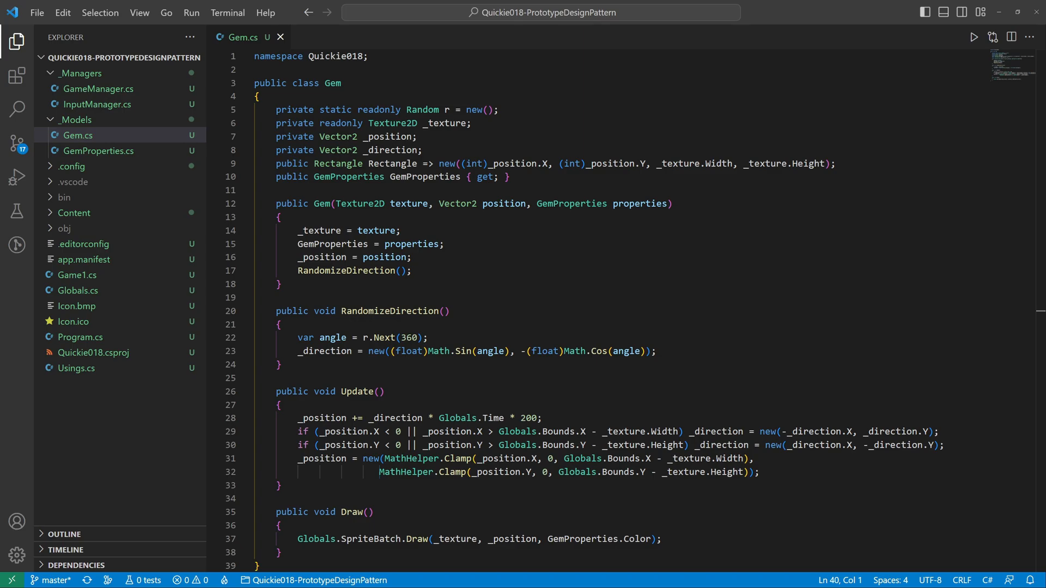
pyautogui.click(98, 90)
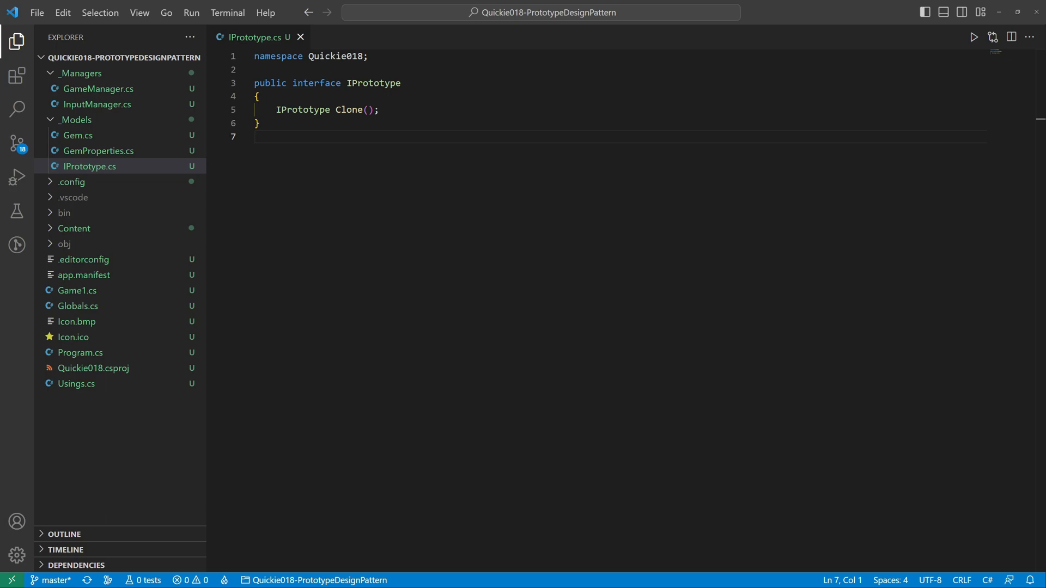
# - Make Gem implement IPrototype with Clone() returning (Gem)MemberwiseClone()
pyautogui.click(78, 135)
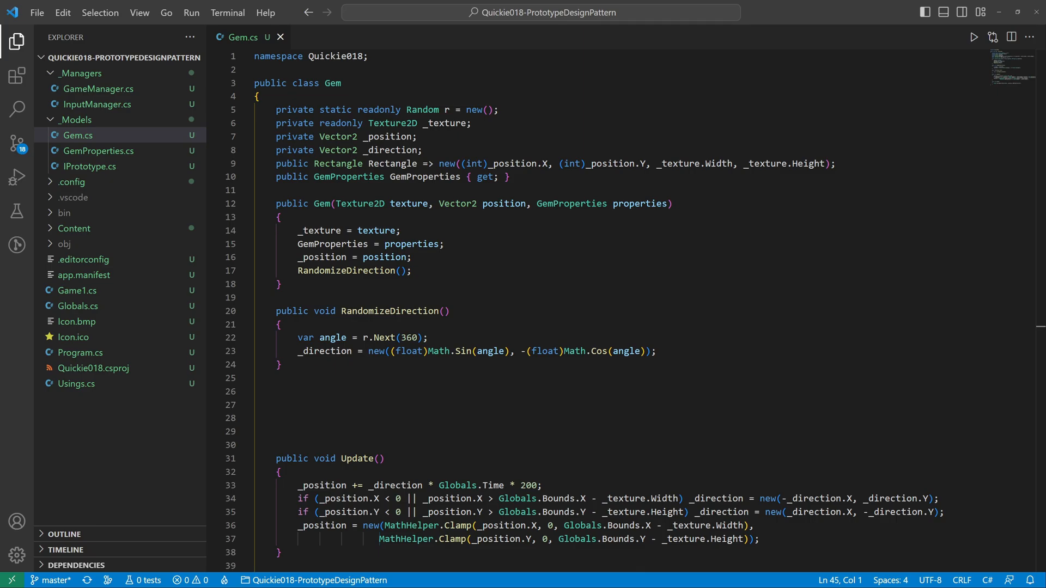
pyautogui.write(': IPrototype')
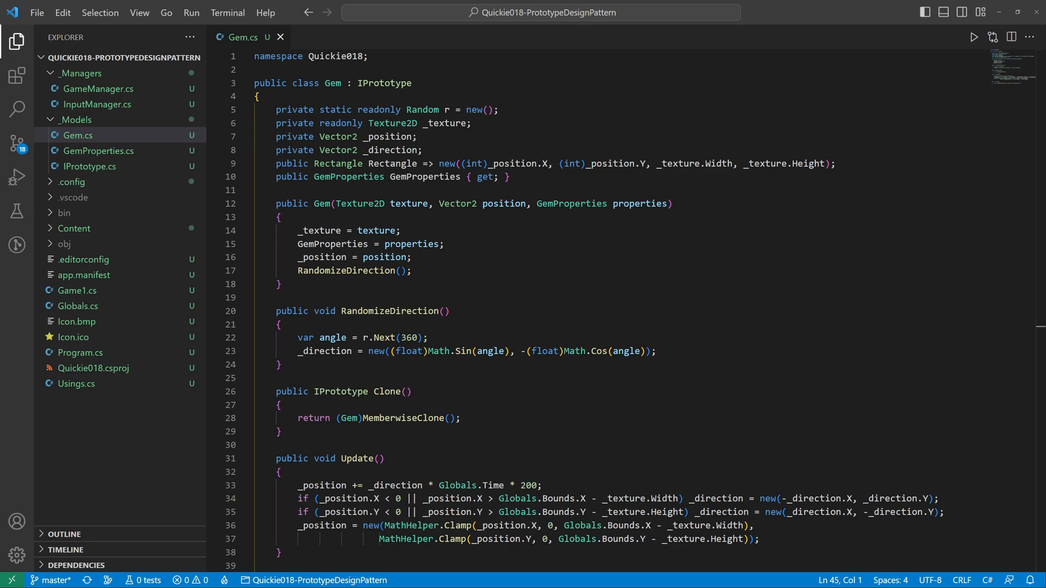
pyautogui.click(98, 88)
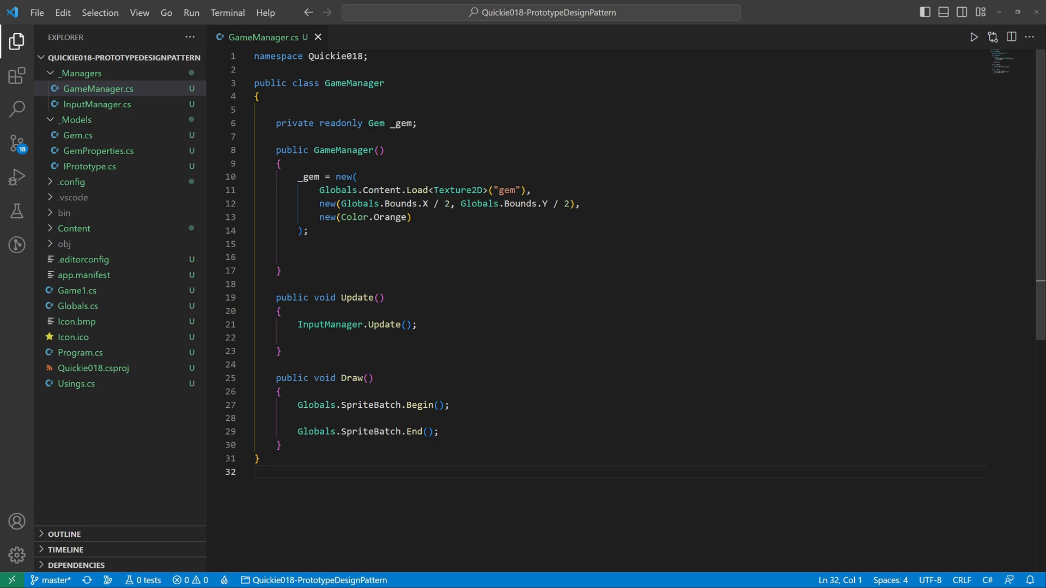
# - Add a readonly List<Gem> _gems, add _gem to it, and update every gem in a foreach loop
pyautogui.write('private readonly List<Gem> _gems = new();')
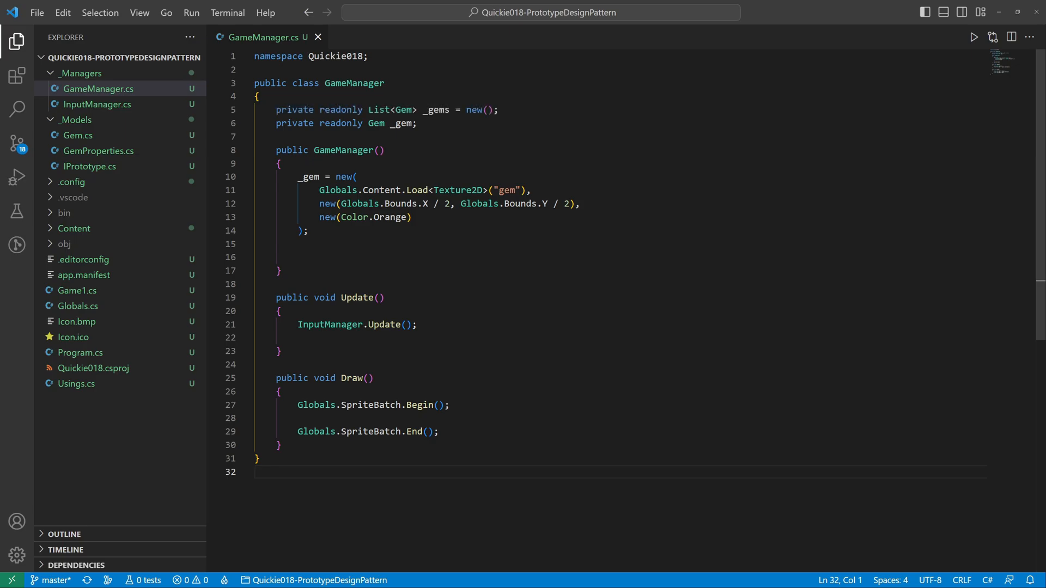
pyautogui.write('_gems.Add(_gem);')
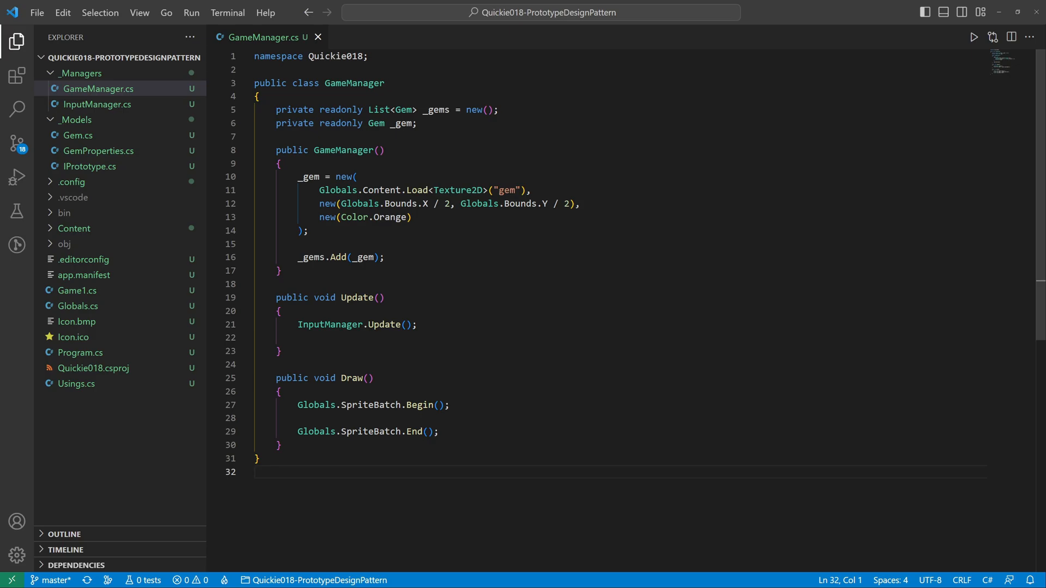
pyautogui.write('foreach (var gem in _gems) gem.Update();')
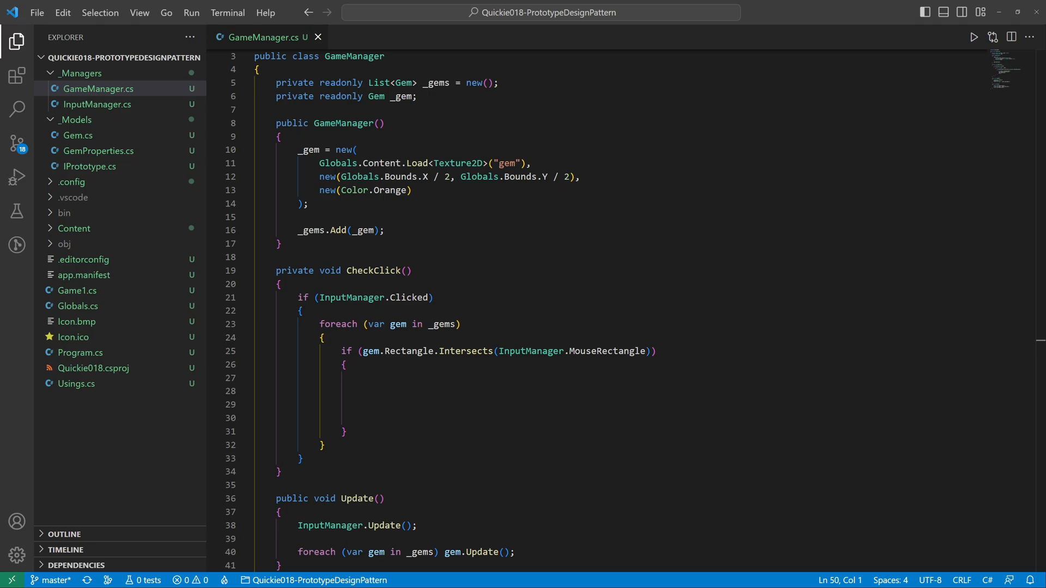
# - Write CheckClick cloning a clicked gem with RandomizeDirection() and call it from Update
pyautogui.write('var clone = (Gem)gem.Clone();')
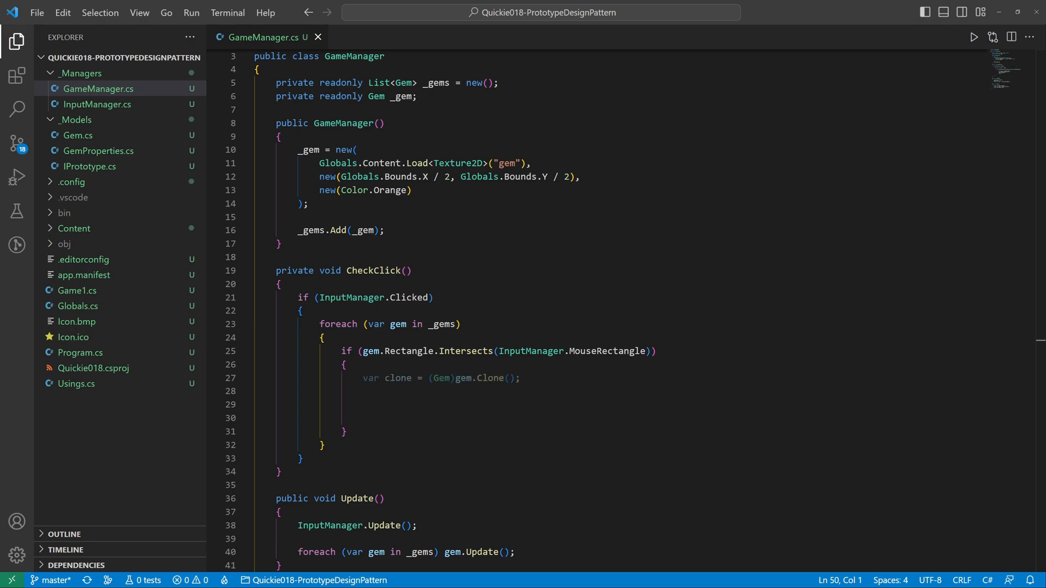
pyautogui.write('clone.RandomizeDirection();')
pyautogui.write('_gems.Add(clone);')
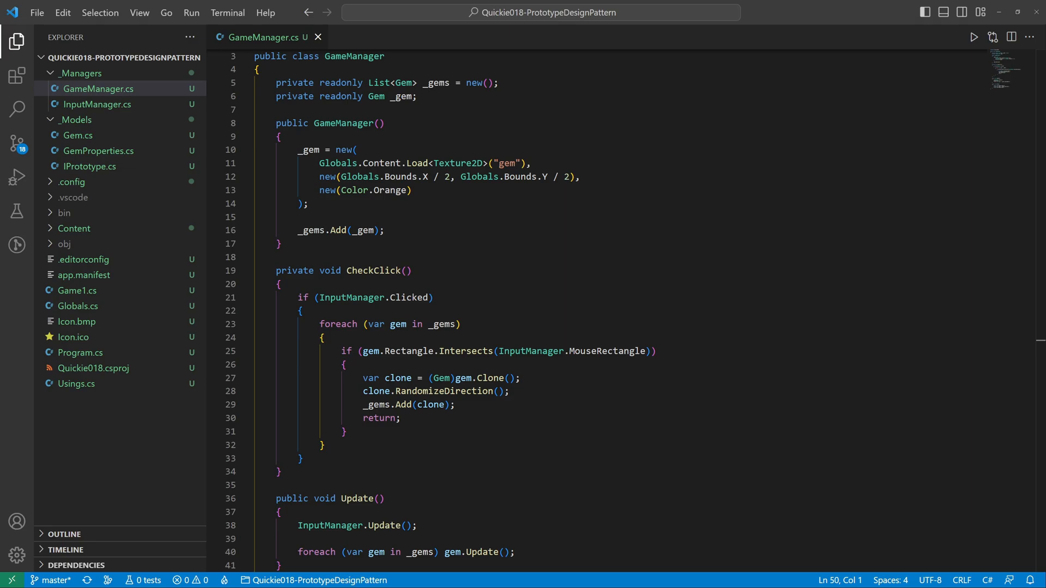
pyautogui.write('CheckClick();')
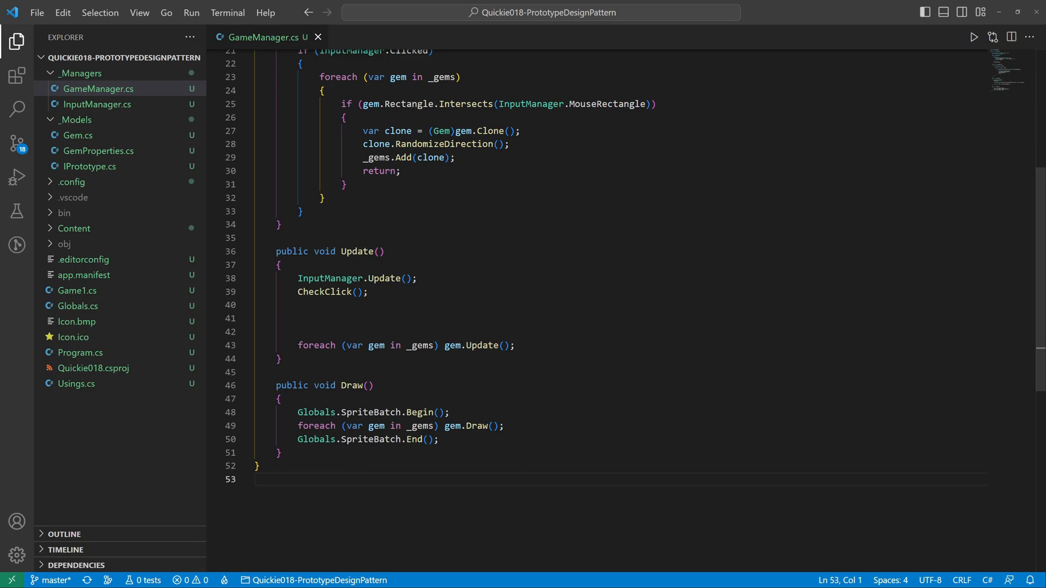
# - Recolour _gem LightGreen on right-click, run the game to see all clones share the colour, then close it
pyautogui.write('if (InputManager.RightClicked) _gem.GemProperties.Color = Color.LightGreen;')
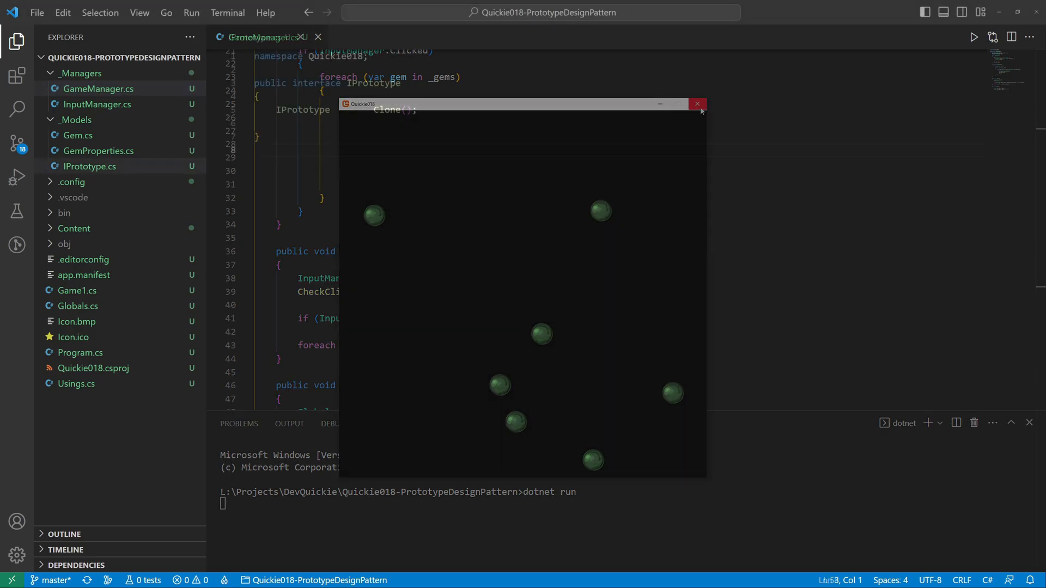
pyautogui.click(697, 104)
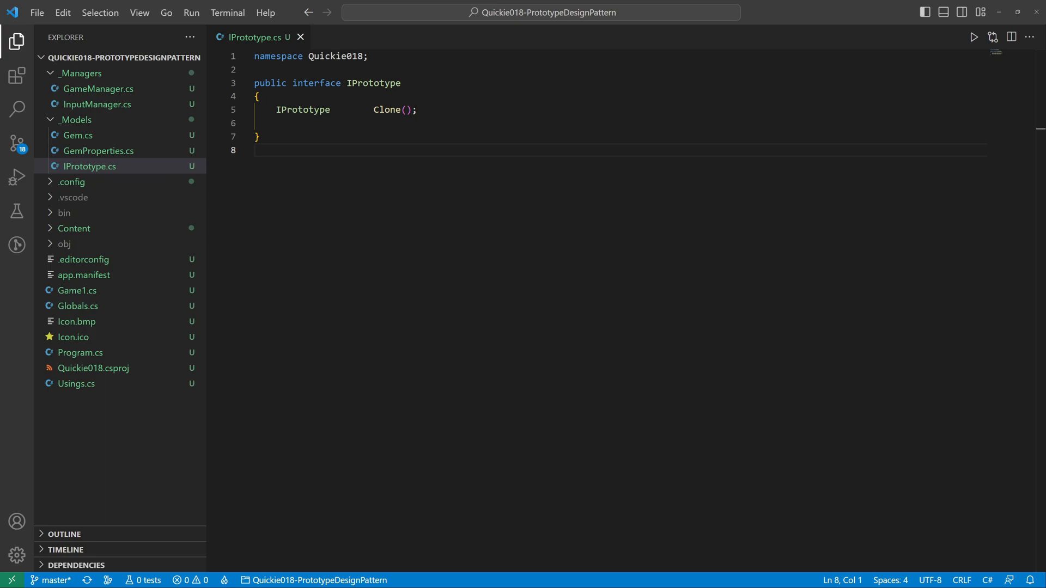
# - Rename Clone to ShallowClone, declare DeepClone(), and implement it returning a new Gem with new GemProperties
pyautogui.write('Shallow')
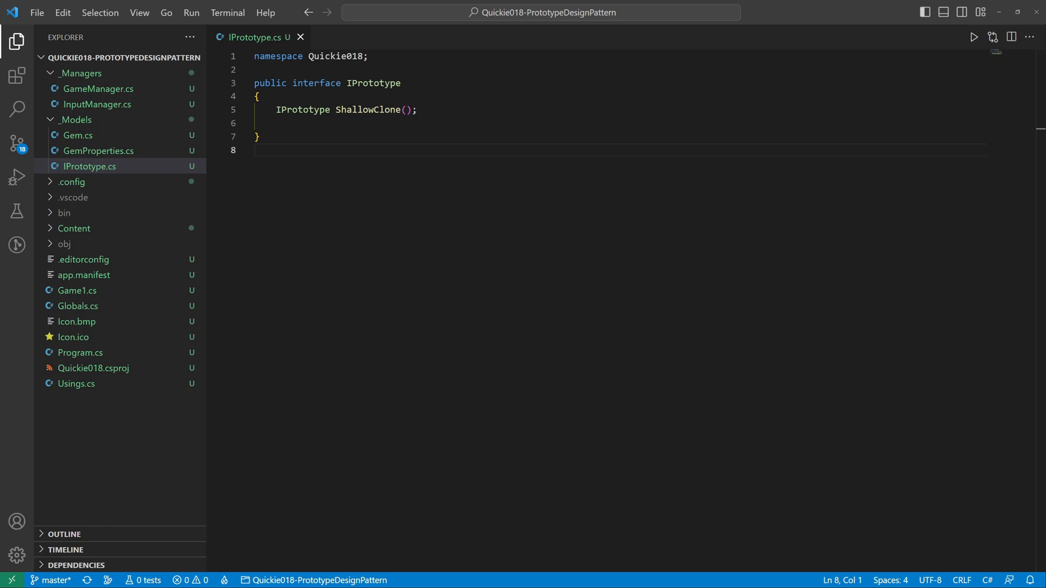
pyautogui.write('IPrototype DeepClone();')
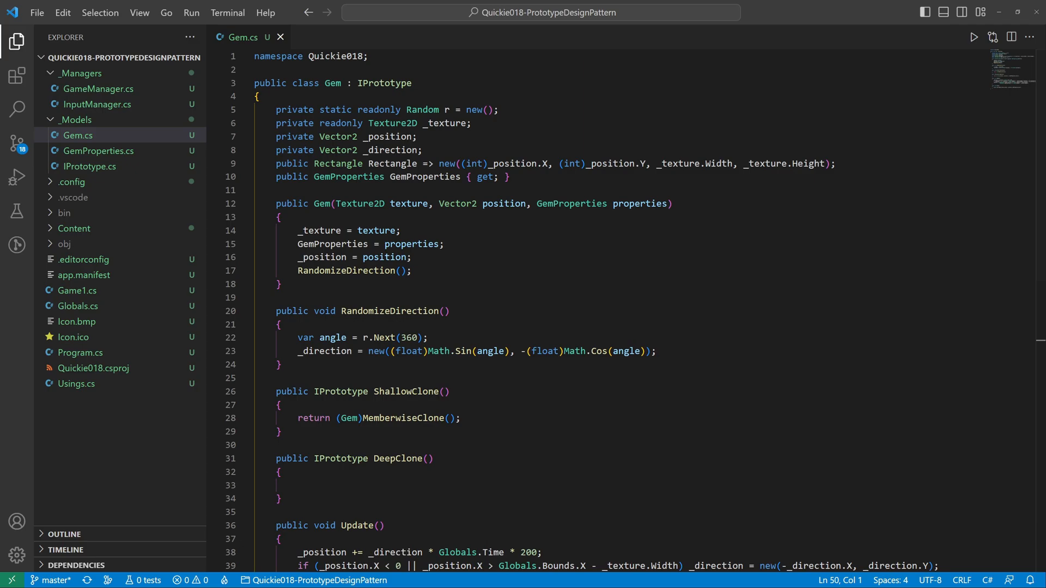
pyautogui.write('return new Gem(_texture, _position, new(GemProperties.Color));')
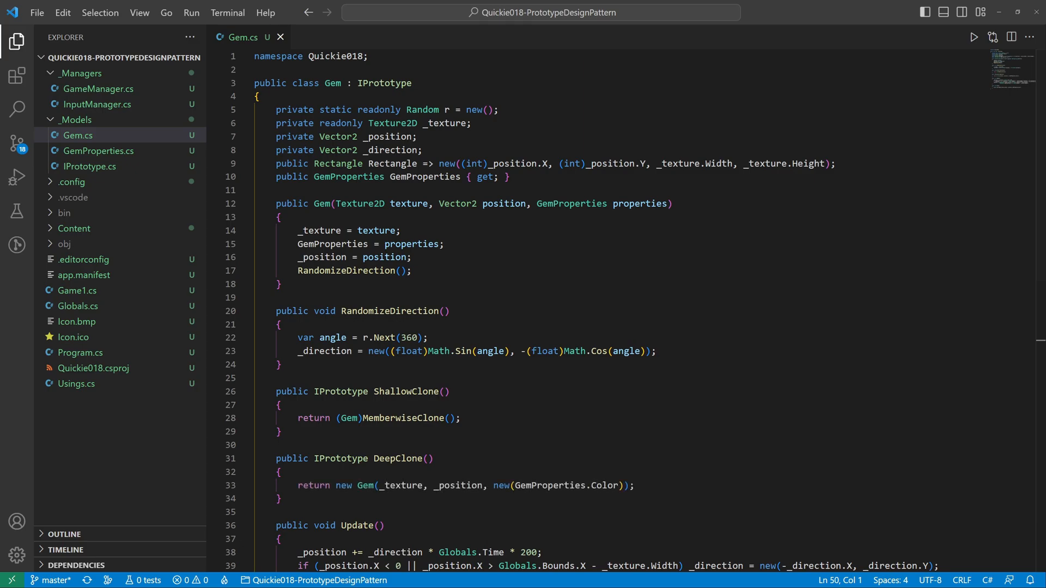
pyautogui.click(99, 88)
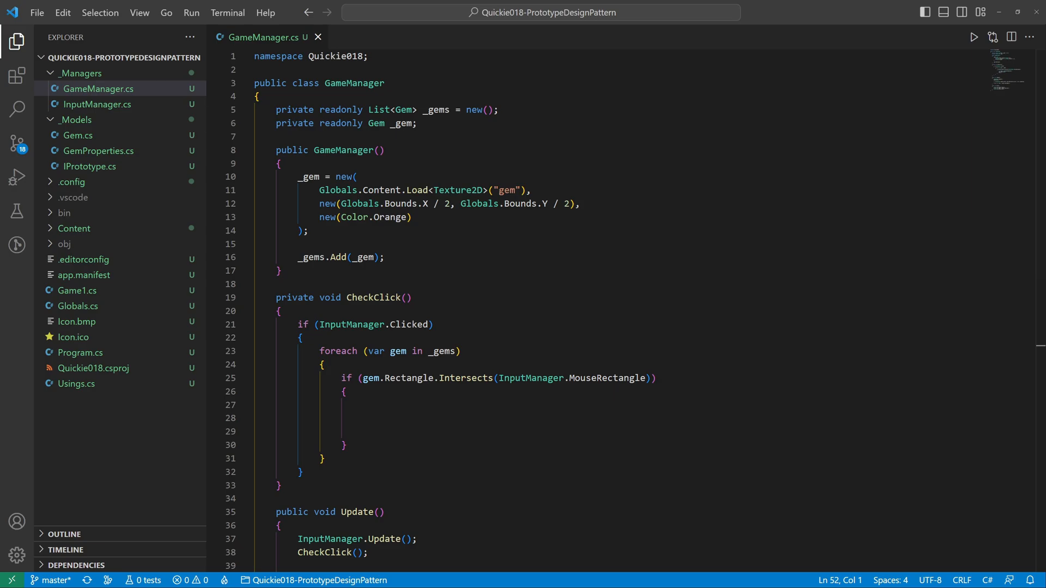